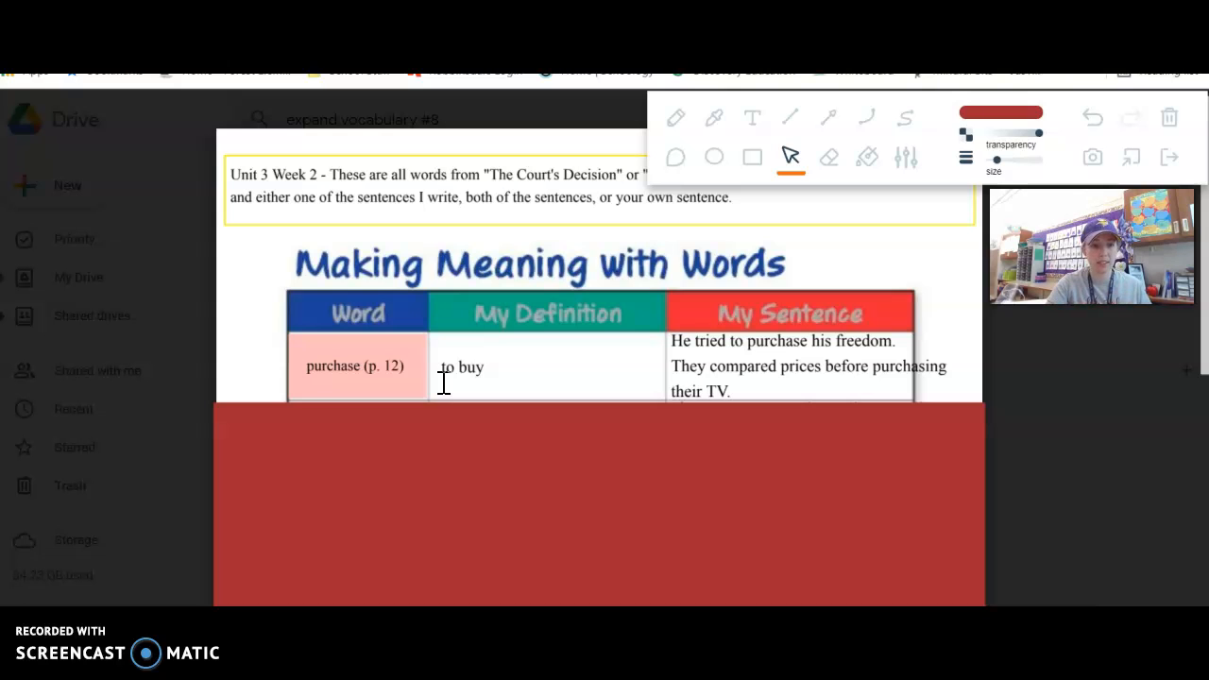
{"action": "scroll", "scroll_direction": "down", "scroll_amount": 3}
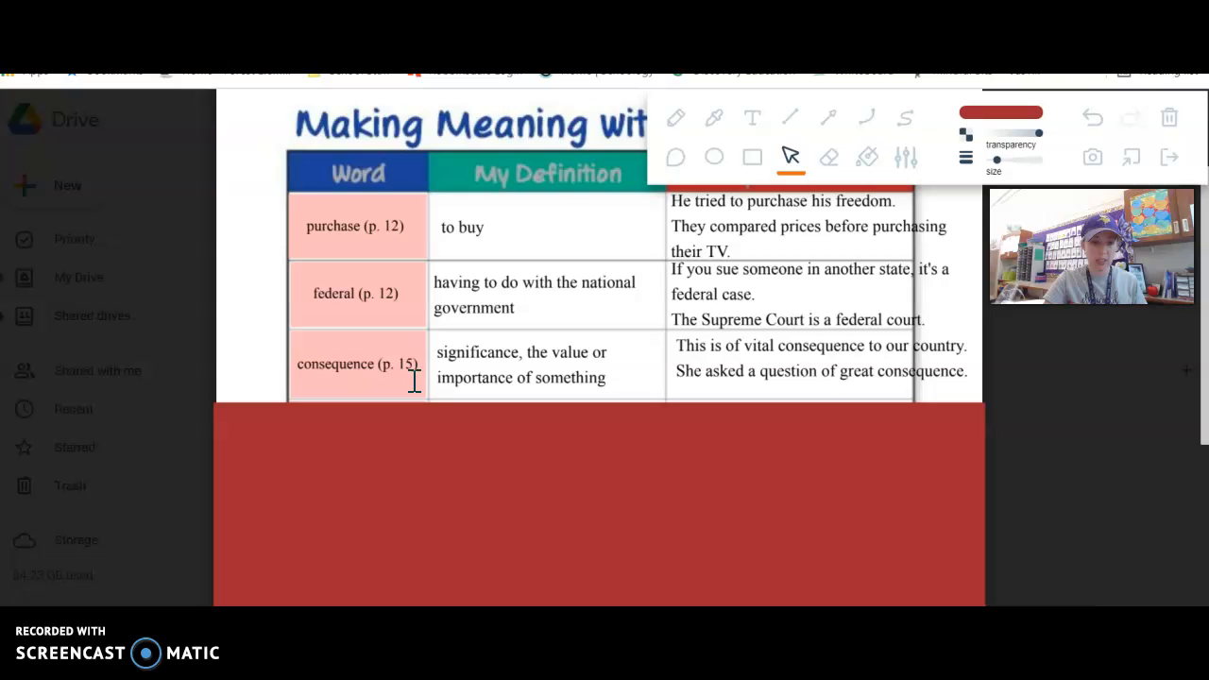
{"action": "scroll", "scroll_direction": "down", "scroll_amount": 3}
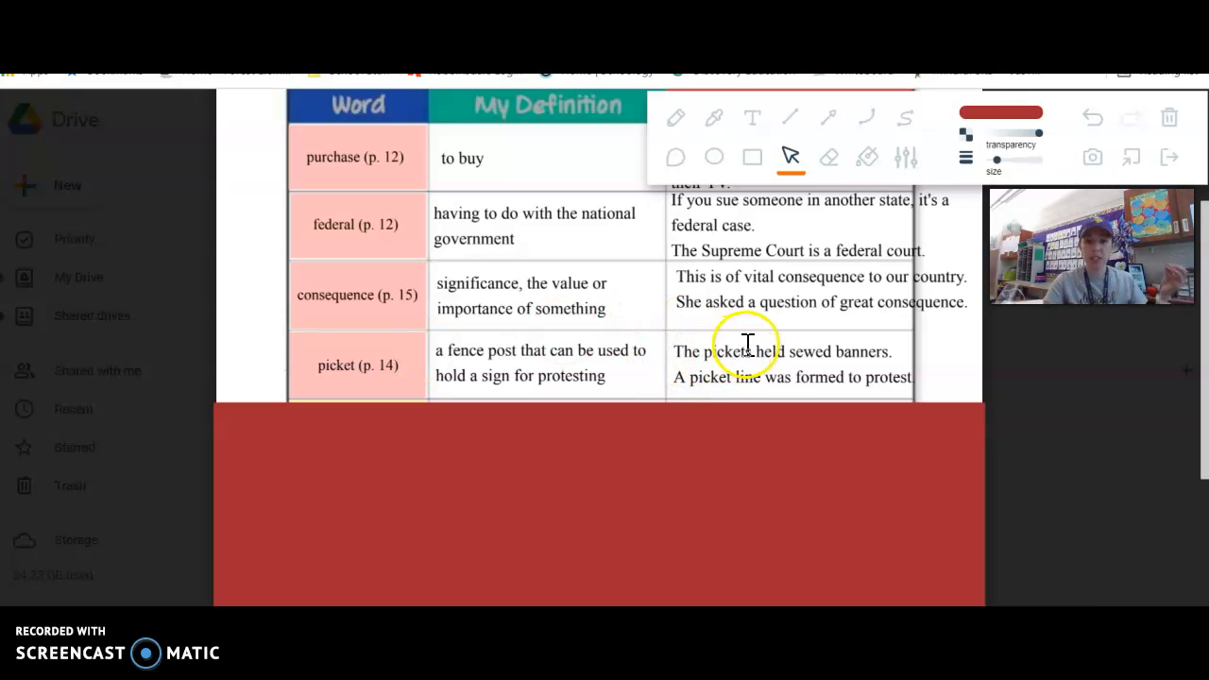
{"action": "mouse_move", "coordinate": [926, 352]}
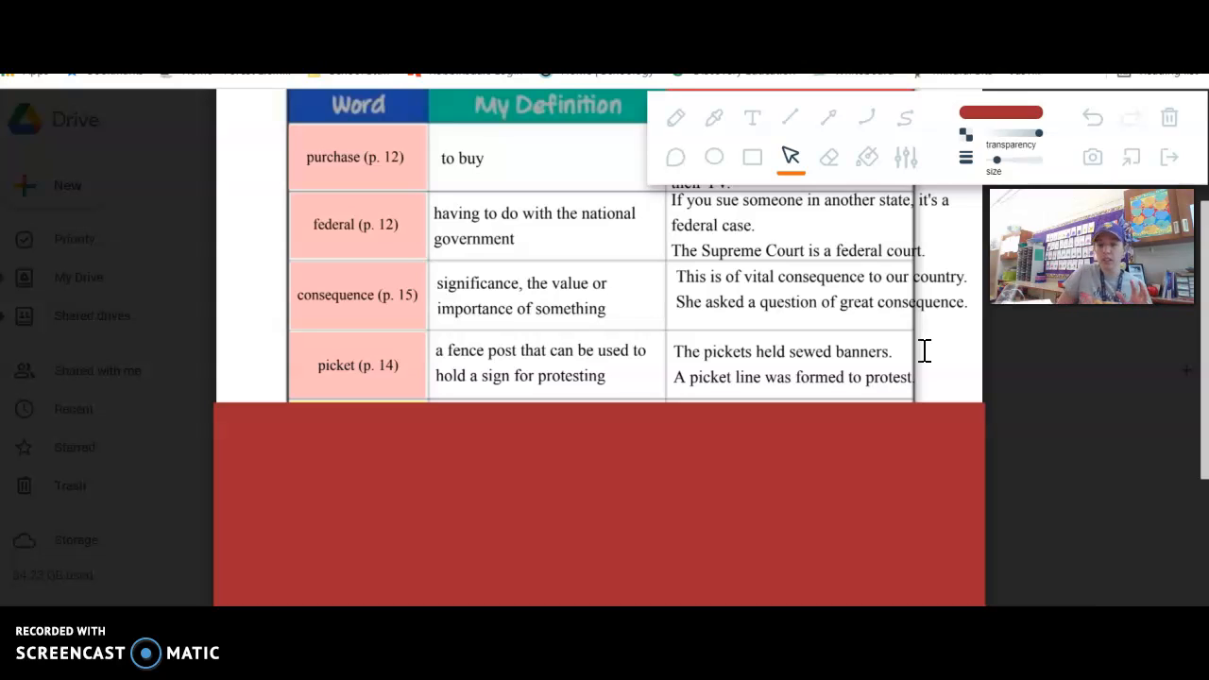
{"action": "mouse_move", "coordinate": [661, 280]}
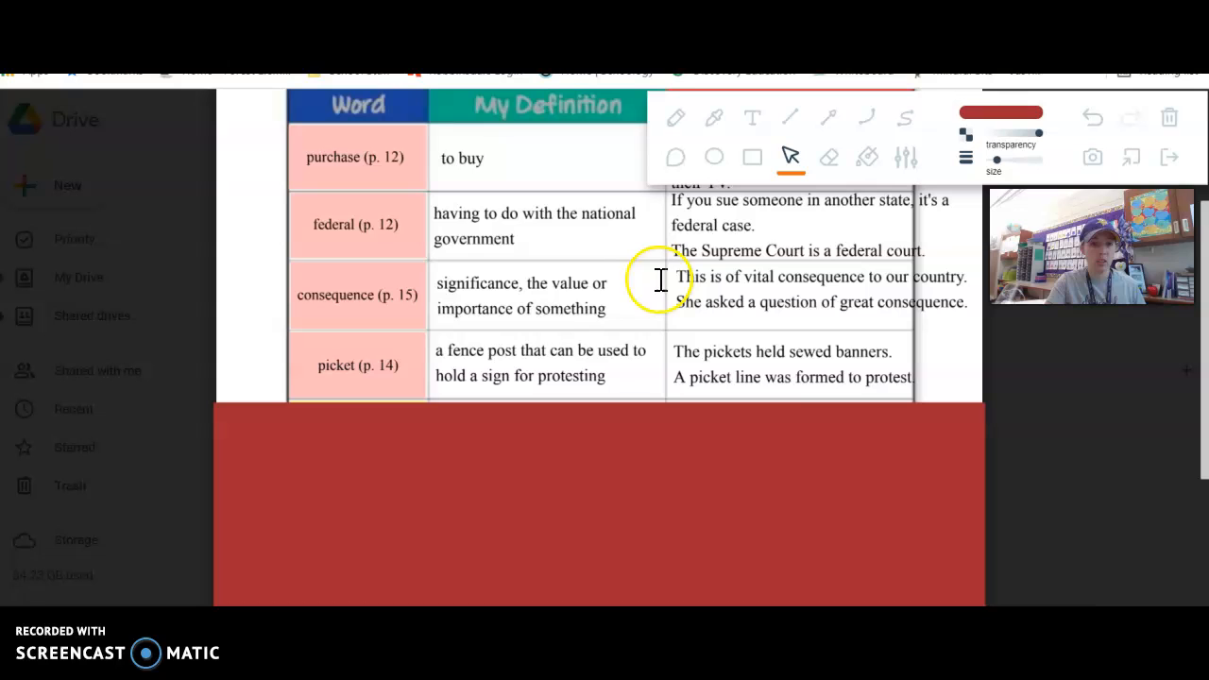
{"action": "mouse_move", "coordinate": [276, 350]}
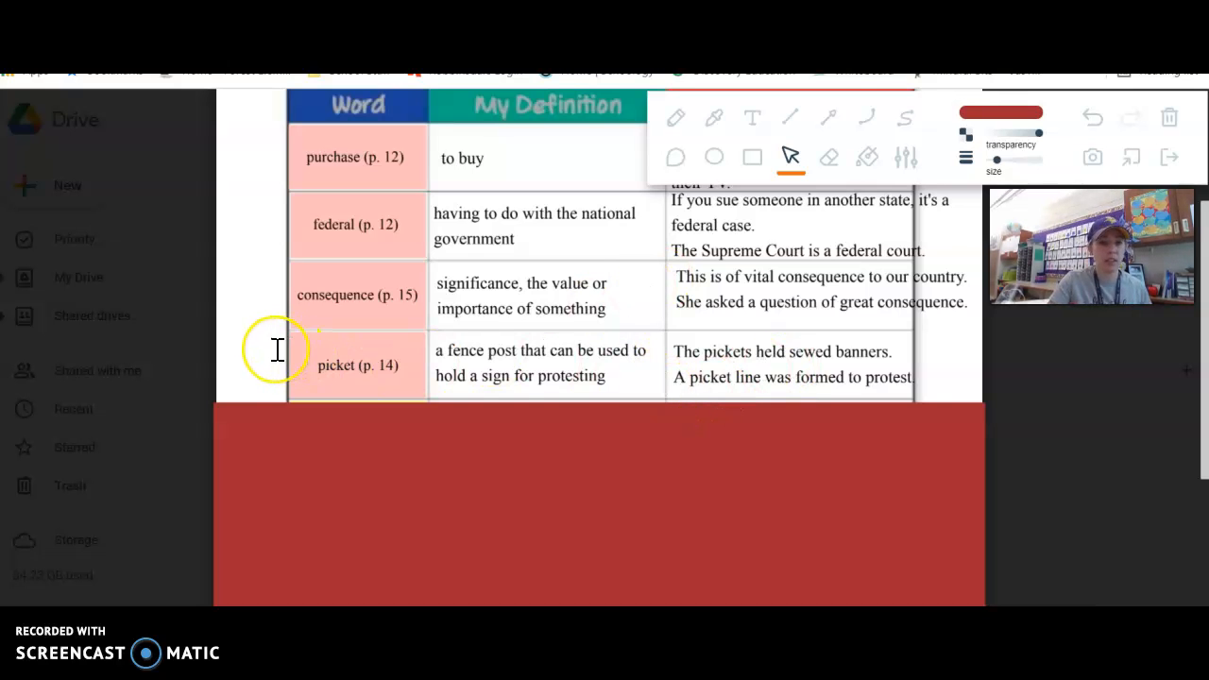
{"action": "scroll", "scroll_direction": "down", "scroll_amount": 3}
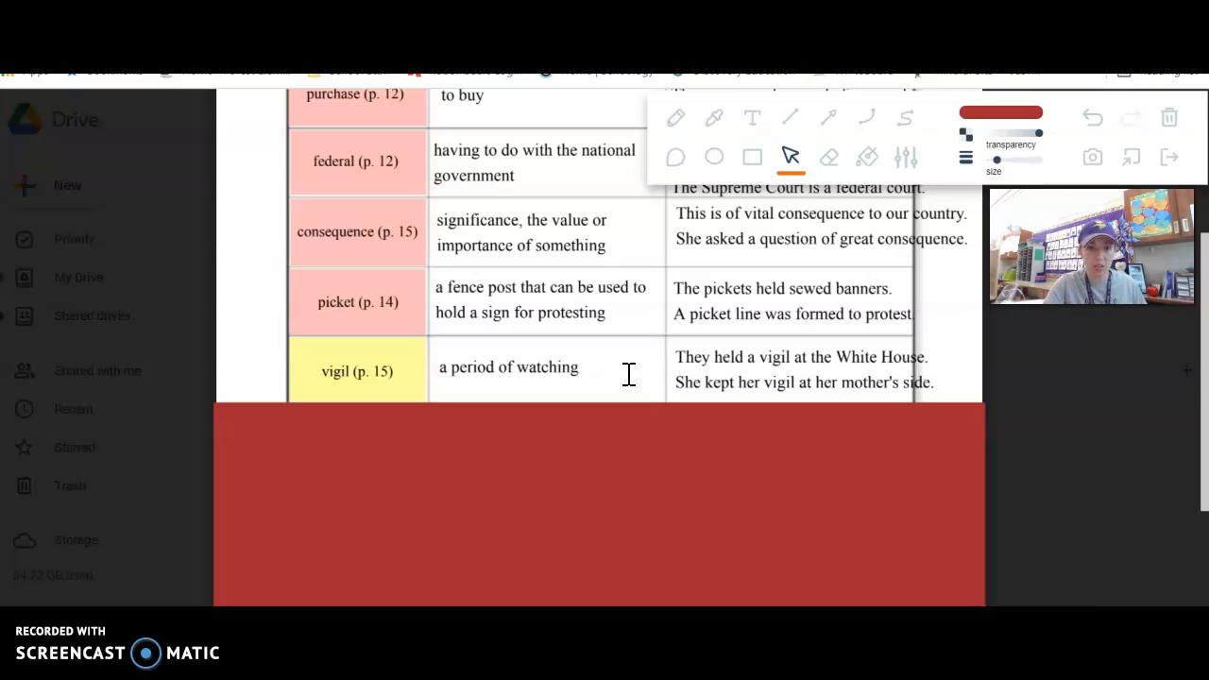
{"action": "scroll", "scroll_direction": "down", "scroll_amount": 3}
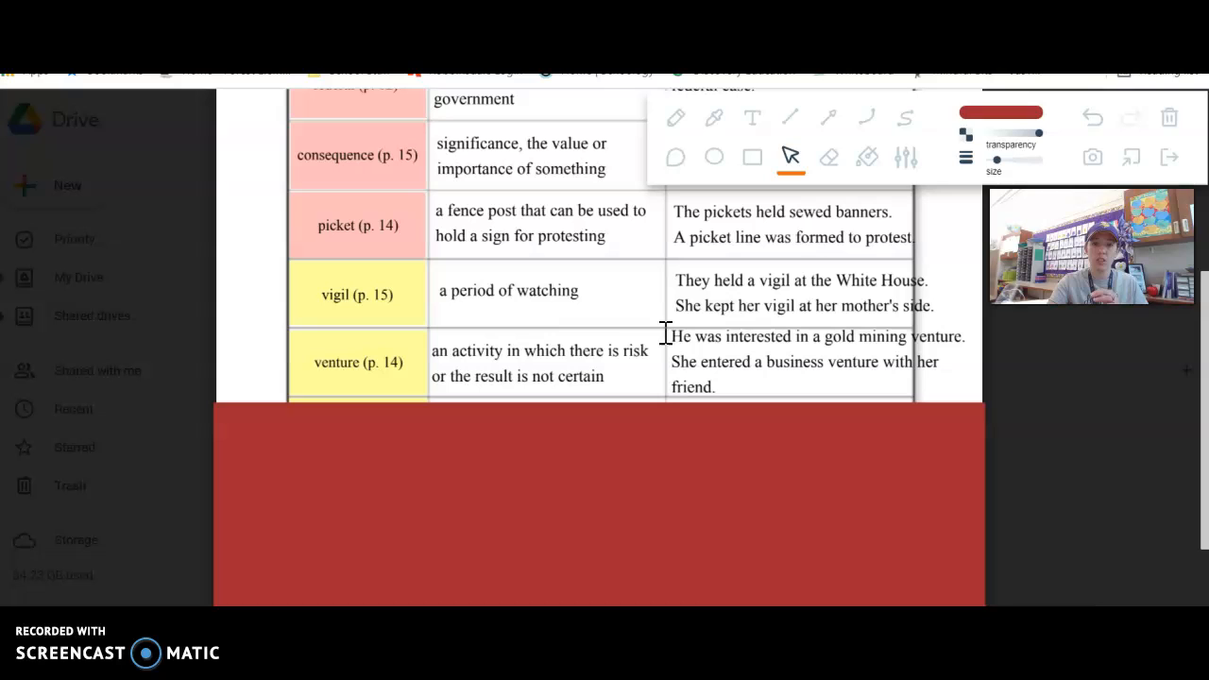
{"action": "mouse_move", "coordinate": [664, 369]}
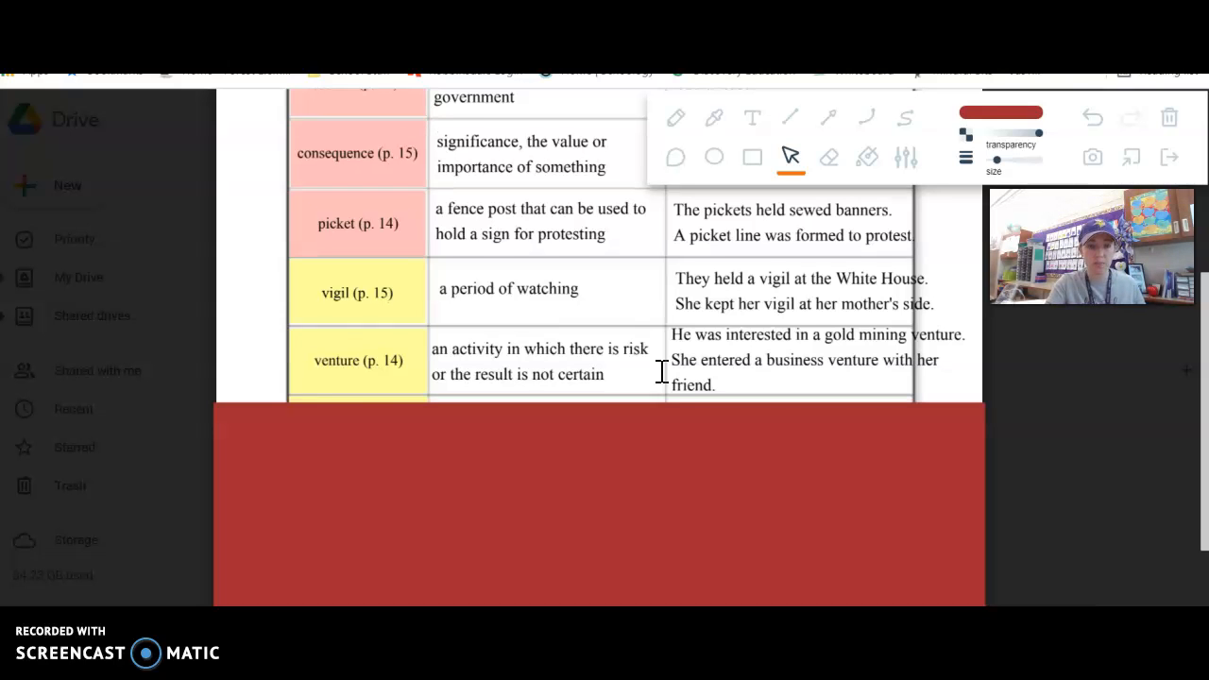
{"action": "scroll", "scroll_direction": "down", "scroll_amount": 3}
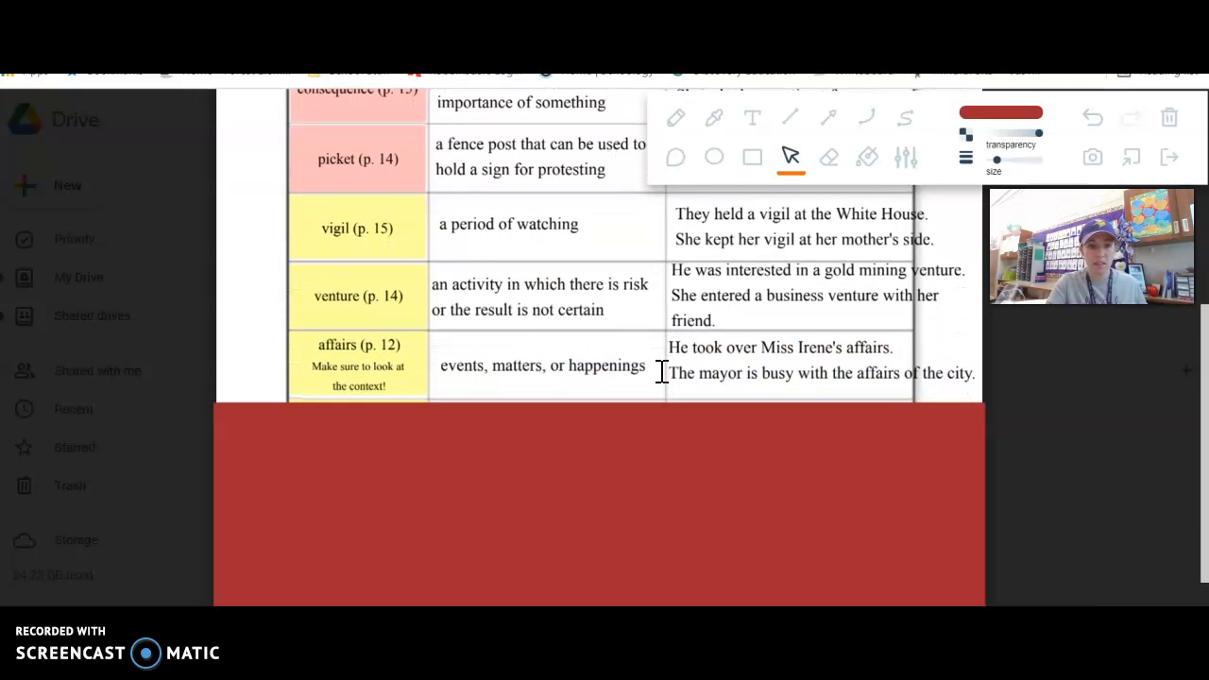